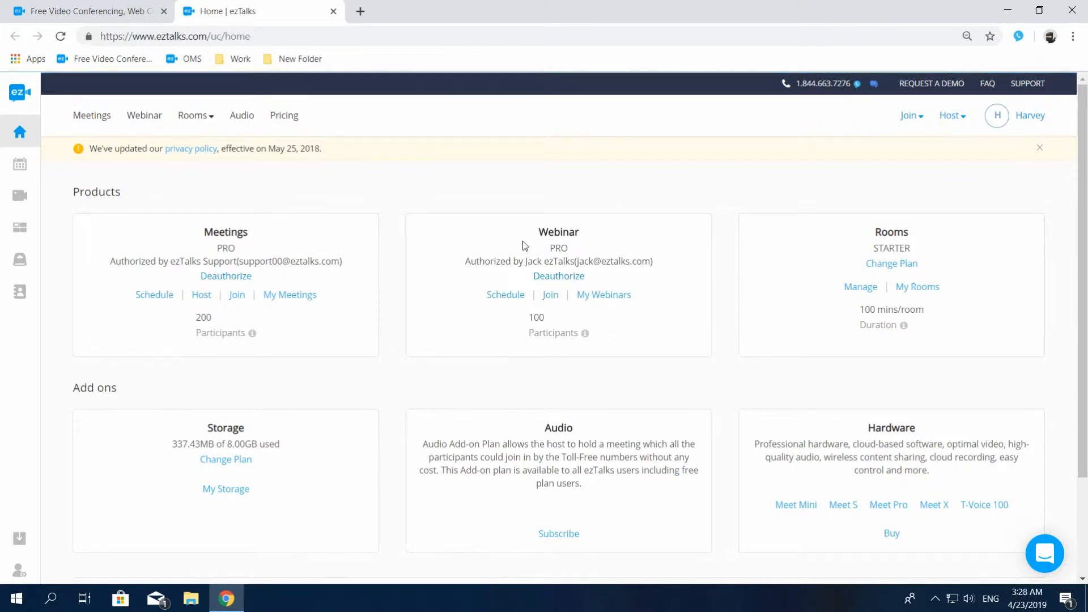
Open My Webinars from the Webinar product card
click(603, 294)
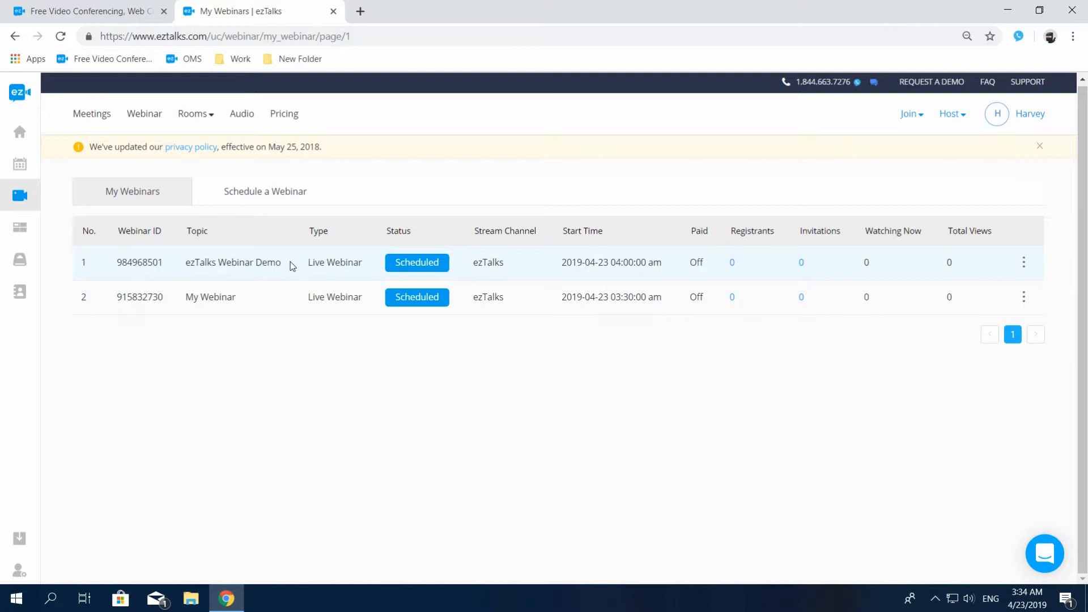
Open the action menu on the ezTalks Webinar Demo row
click(1022, 263)
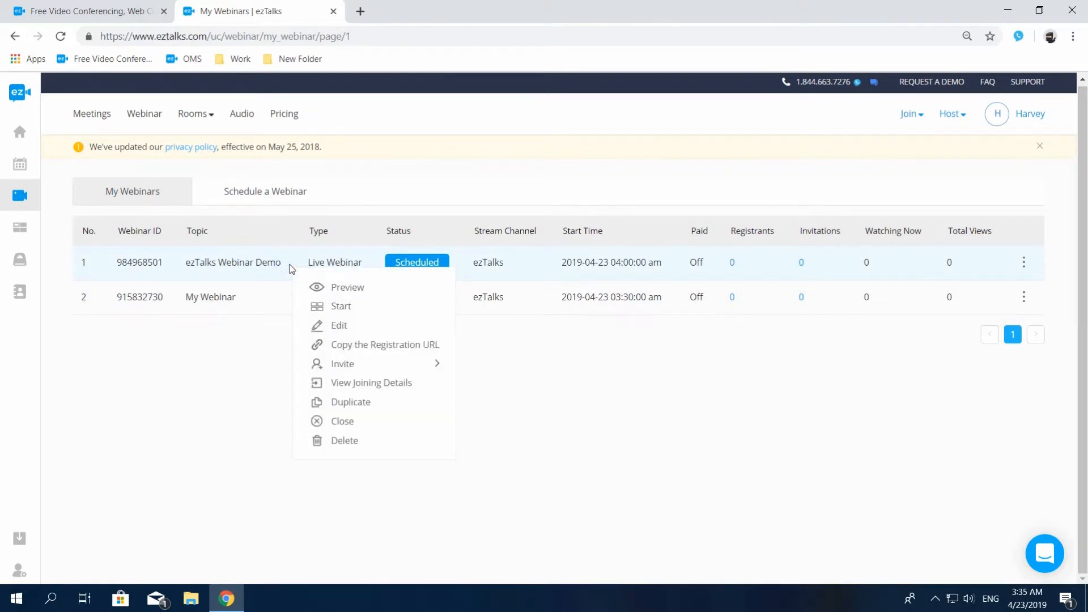
mouse_move(1023, 266)
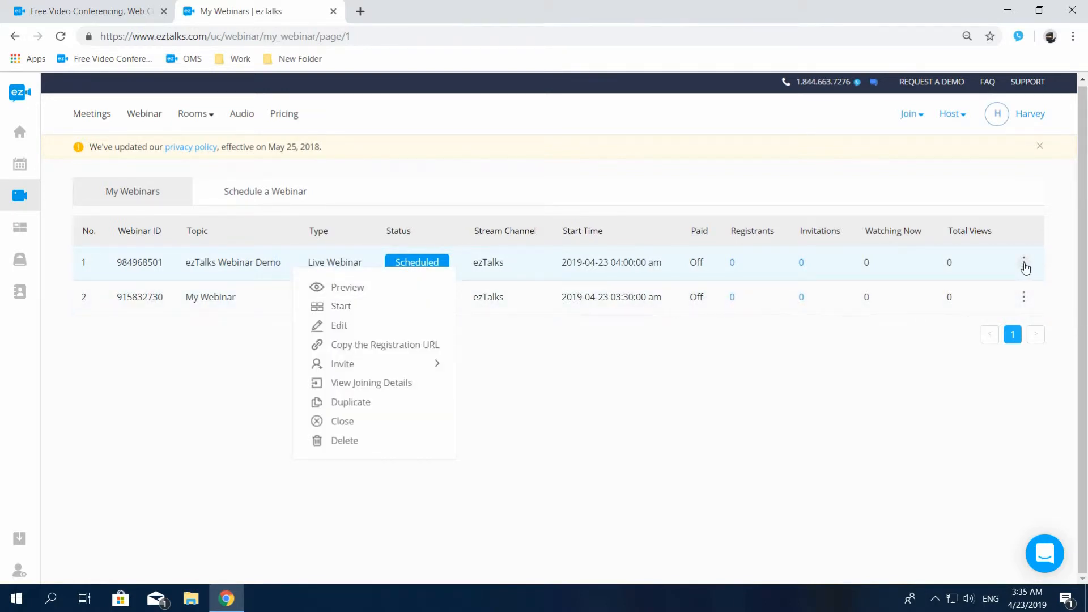
click(1024, 262)
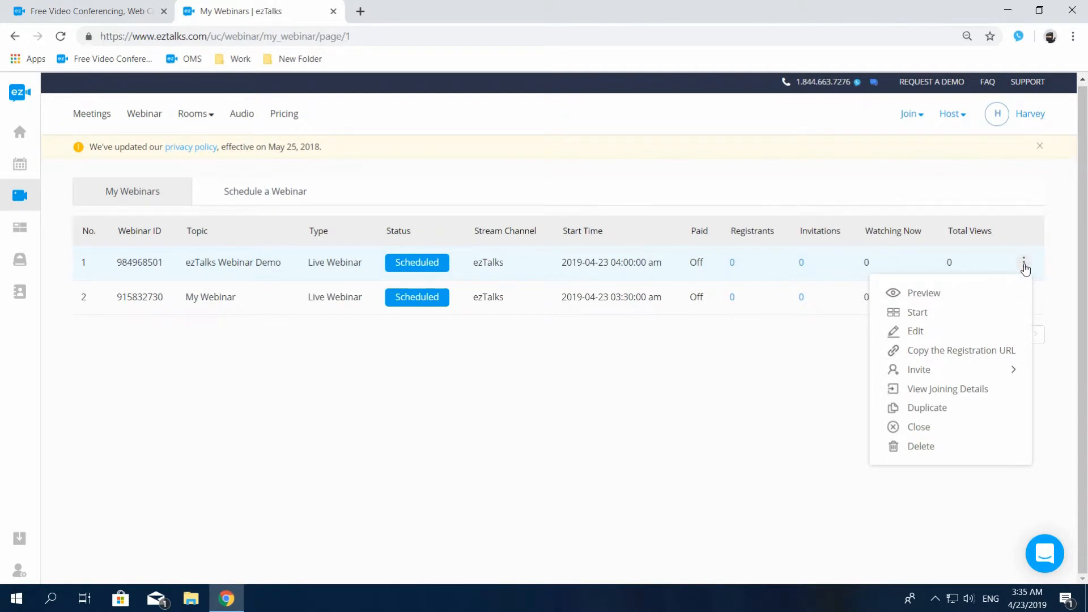
mouse_move(934, 364)
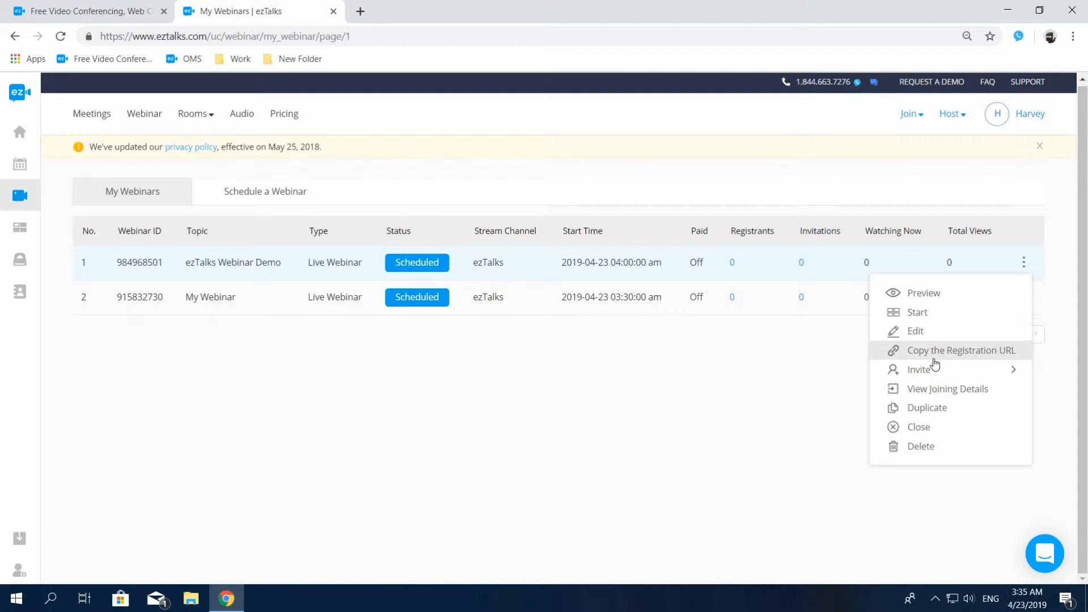
mouse_move(918, 368)
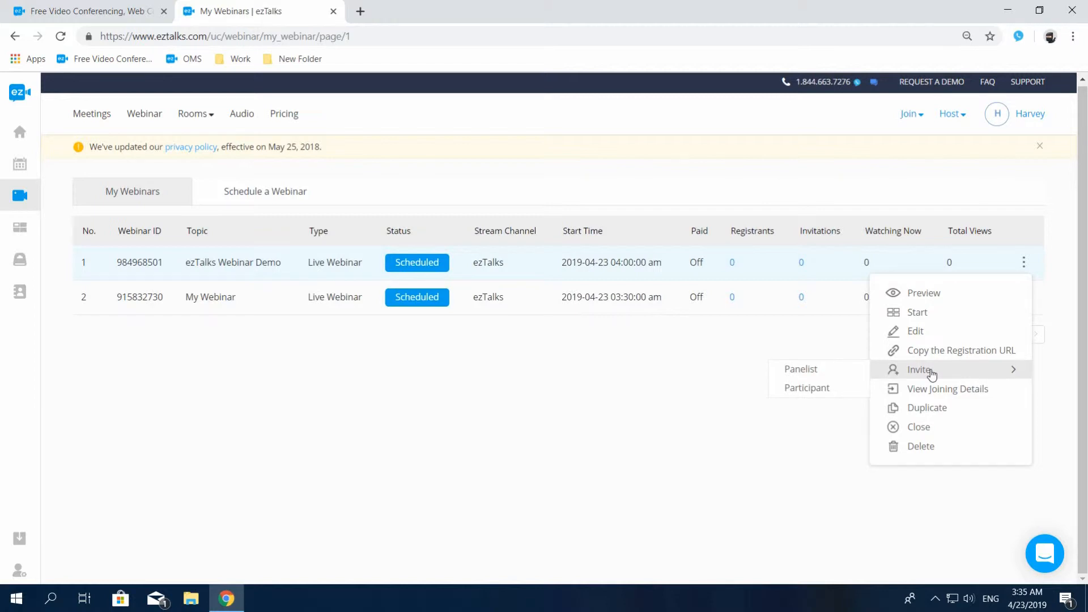
mouse_move(884, 374)
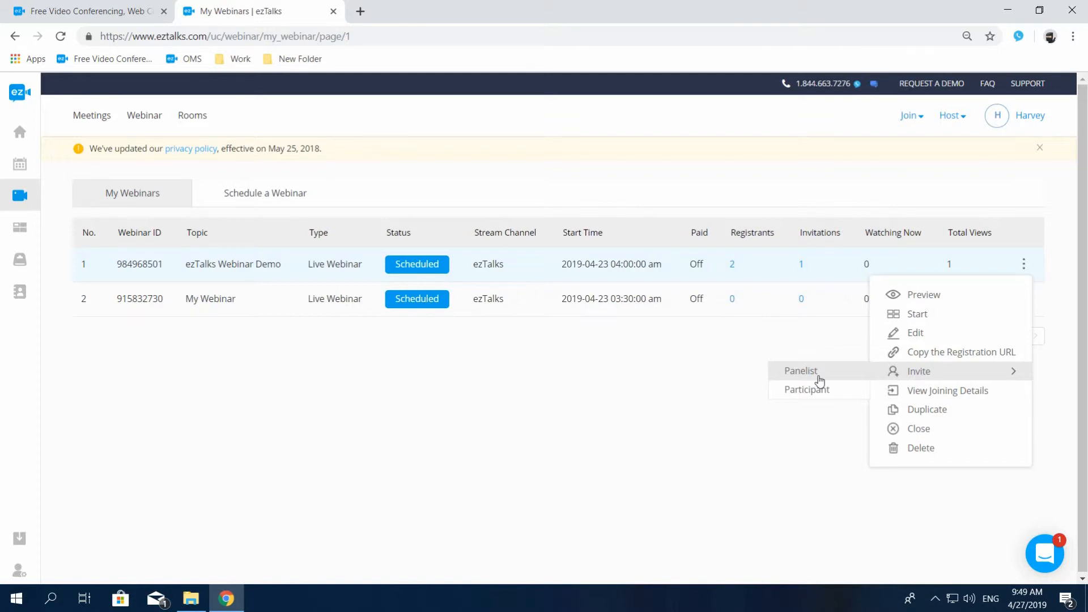
mouse_move(806, 389)
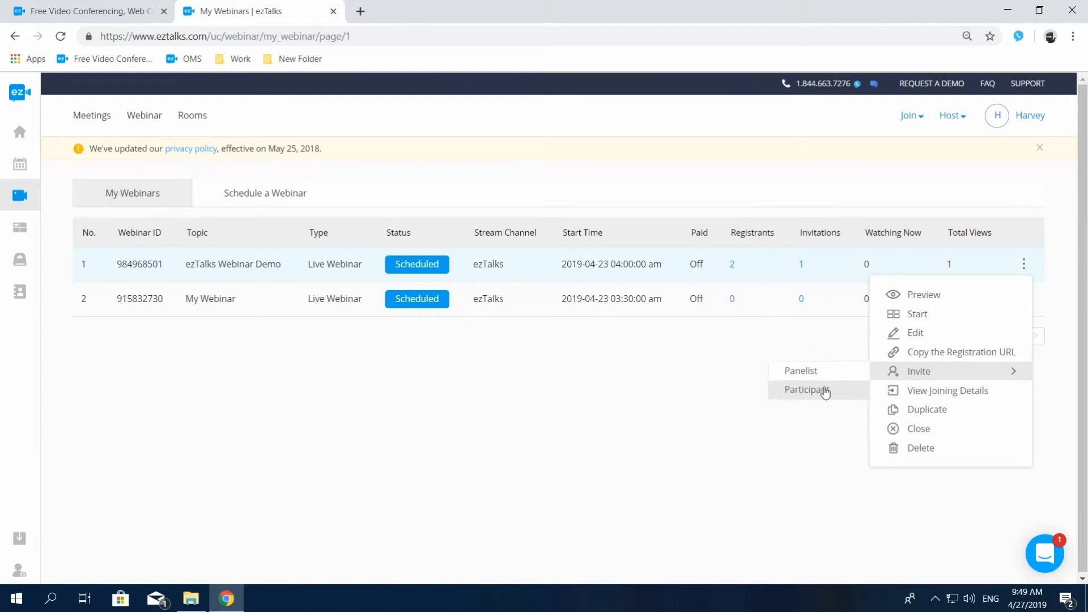
mouse_move(824, 394)
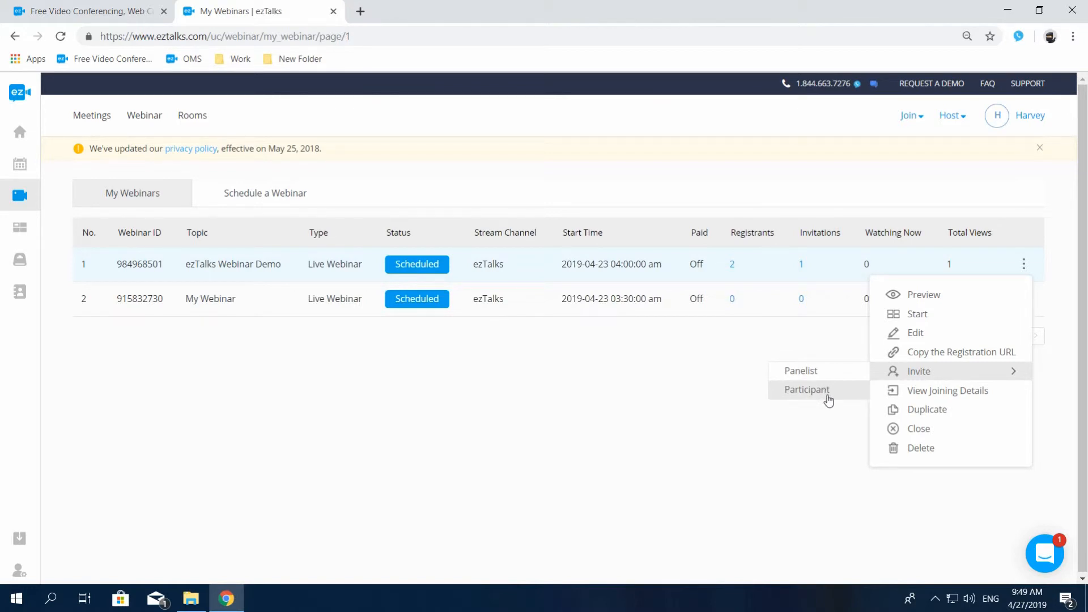
Choose Invite > Participant for the ezTalks Webinar Demo
click(806, 390)
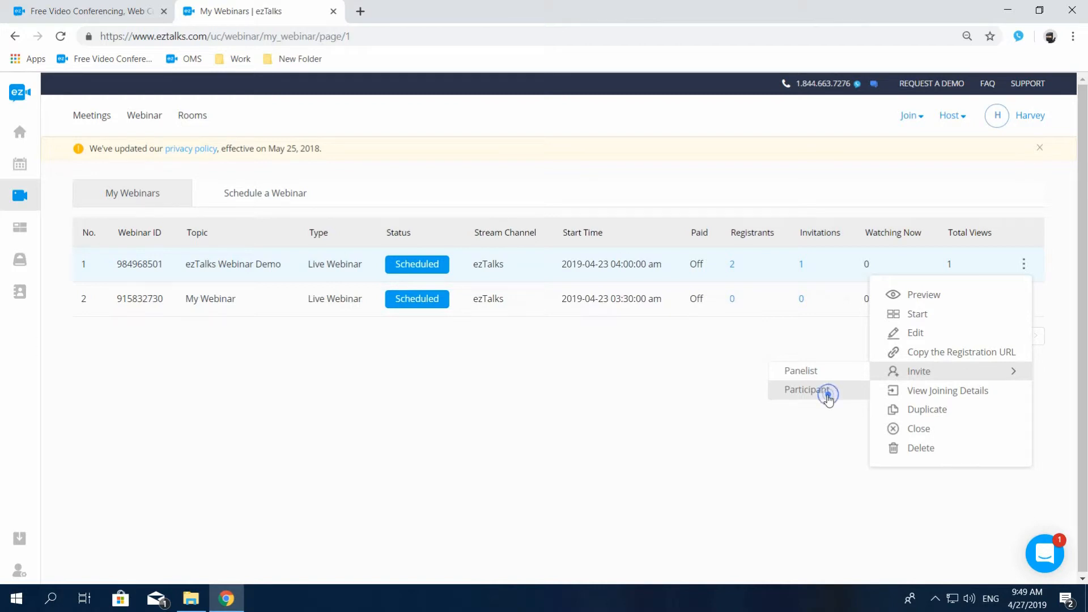
Open the participant invitation, pick ezTalks Support, then switch to Invite by Emails
click(809, 389)
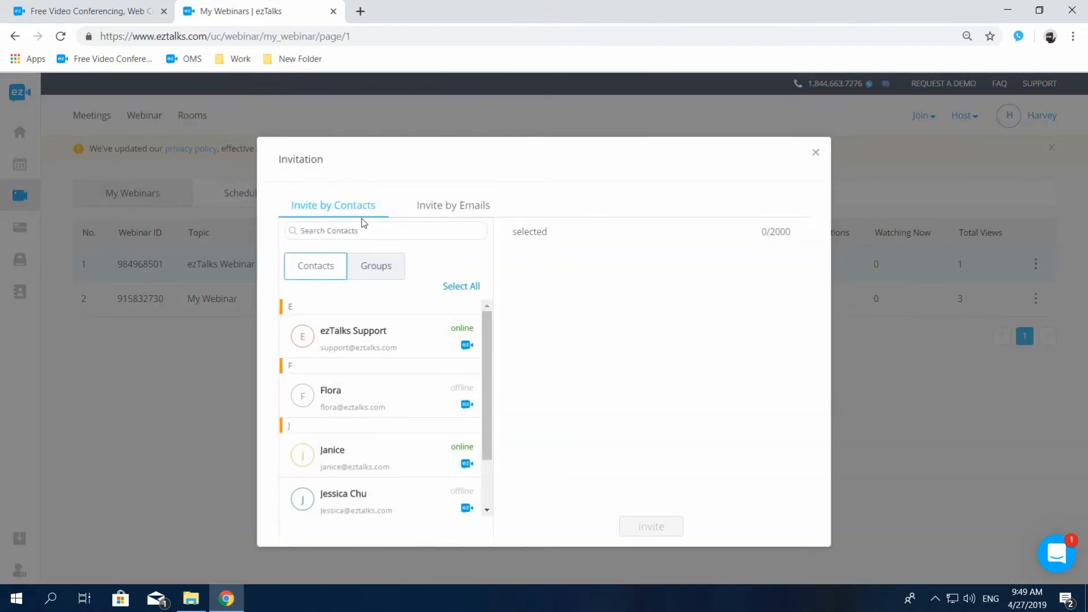
click(352, 337)
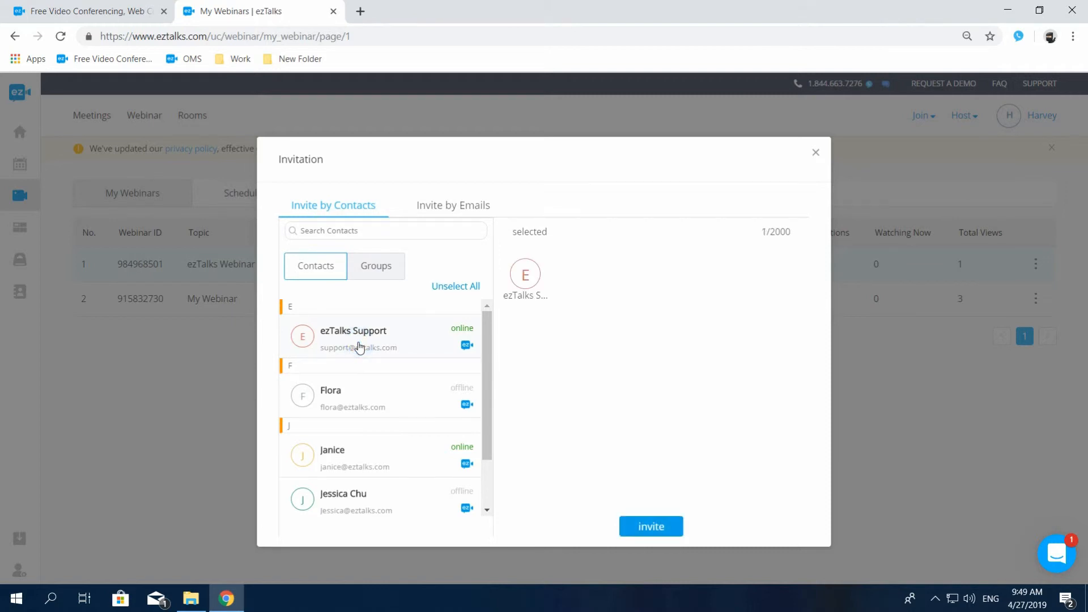
click(452, 204)
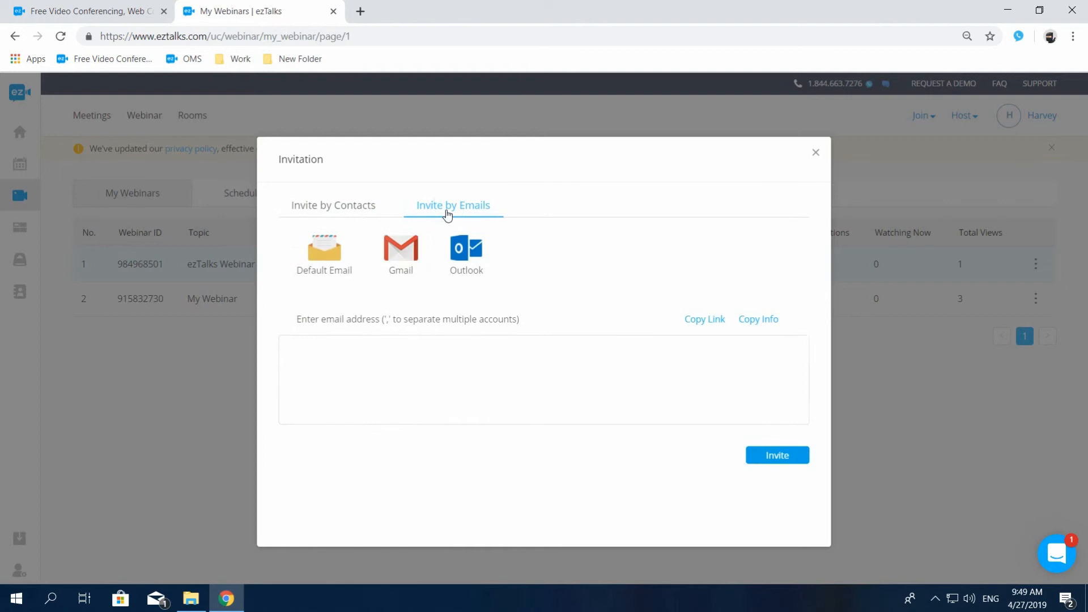
mouse_move(324, 271)
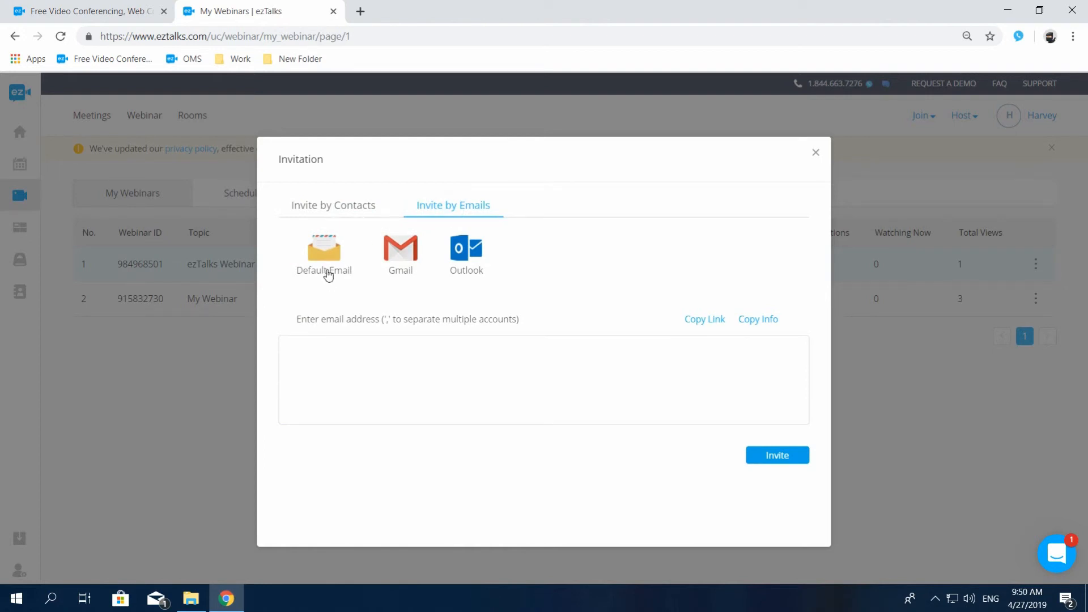
click(307, 348)
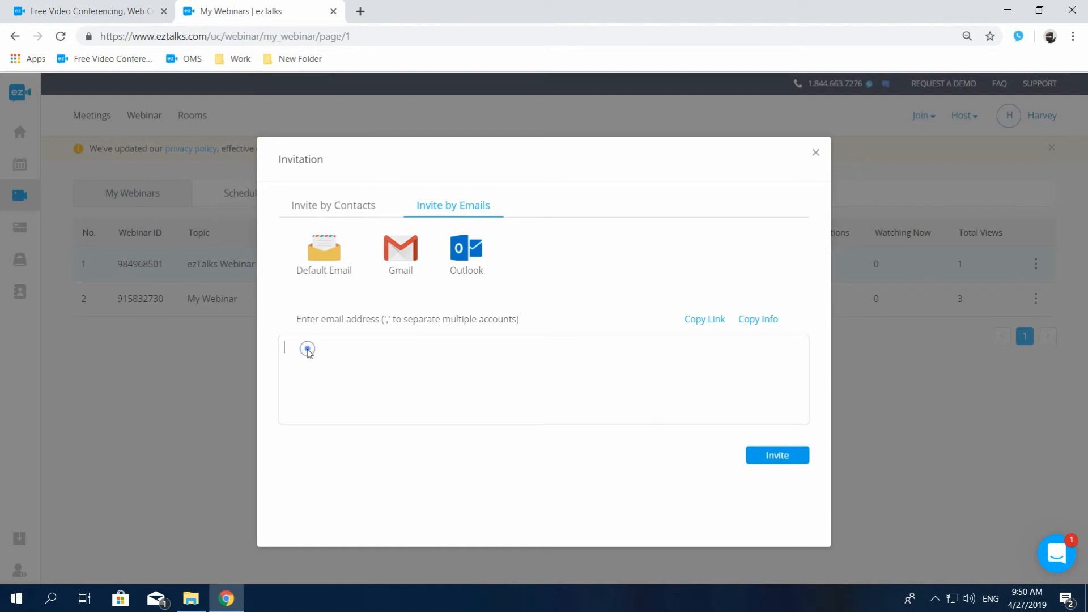
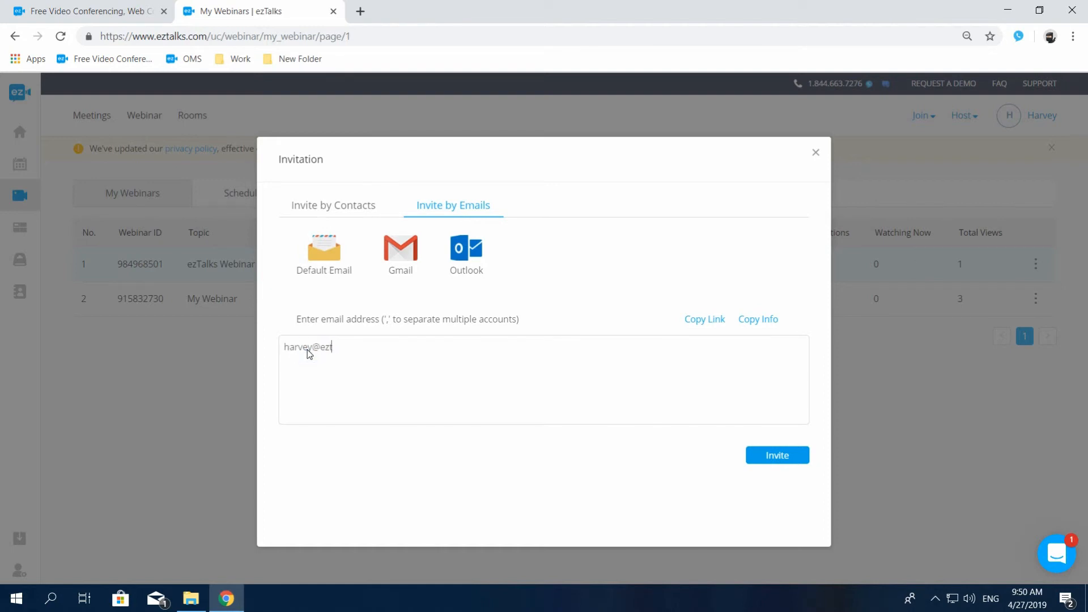
click(776, 455)
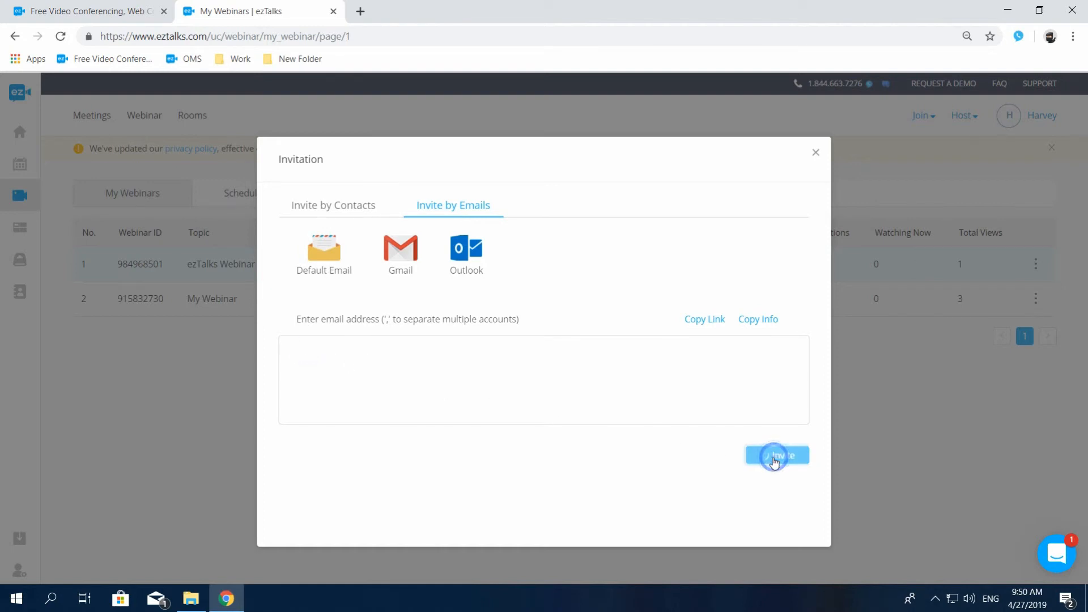
click(776, 456)
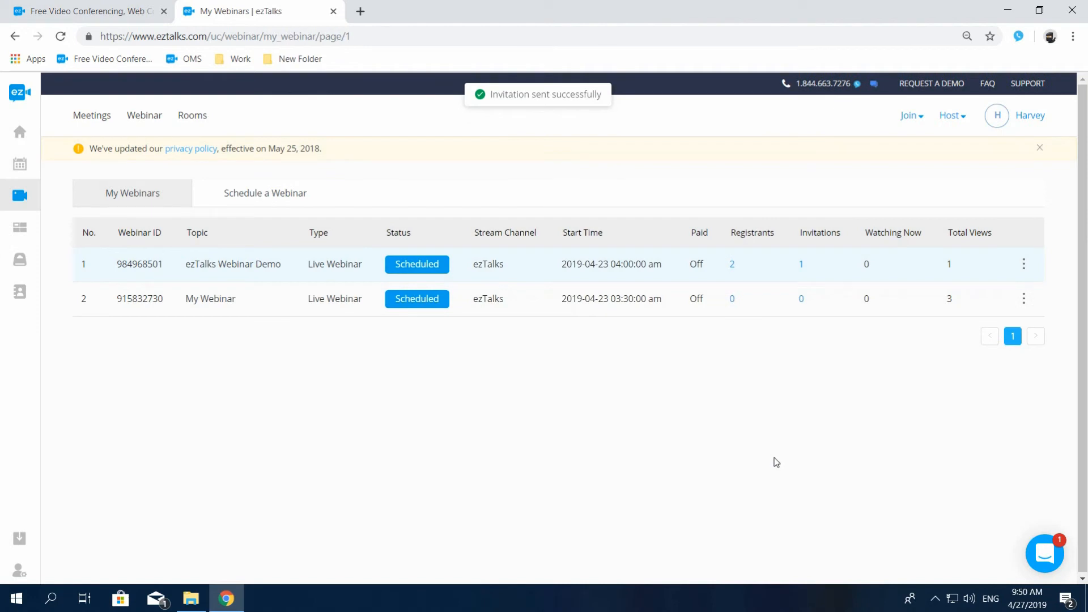